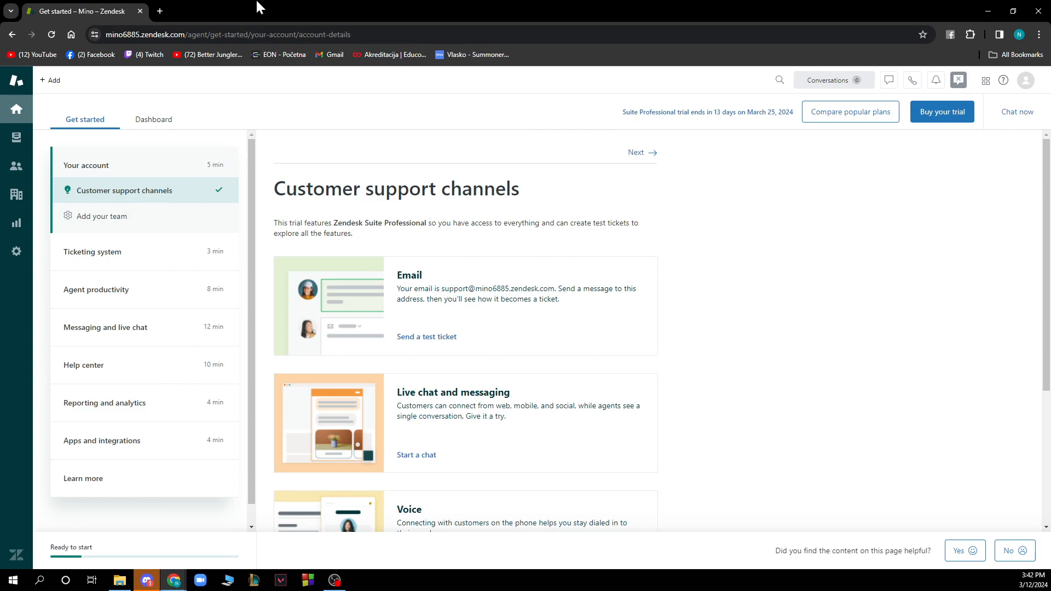
mouse_move(151, 253)
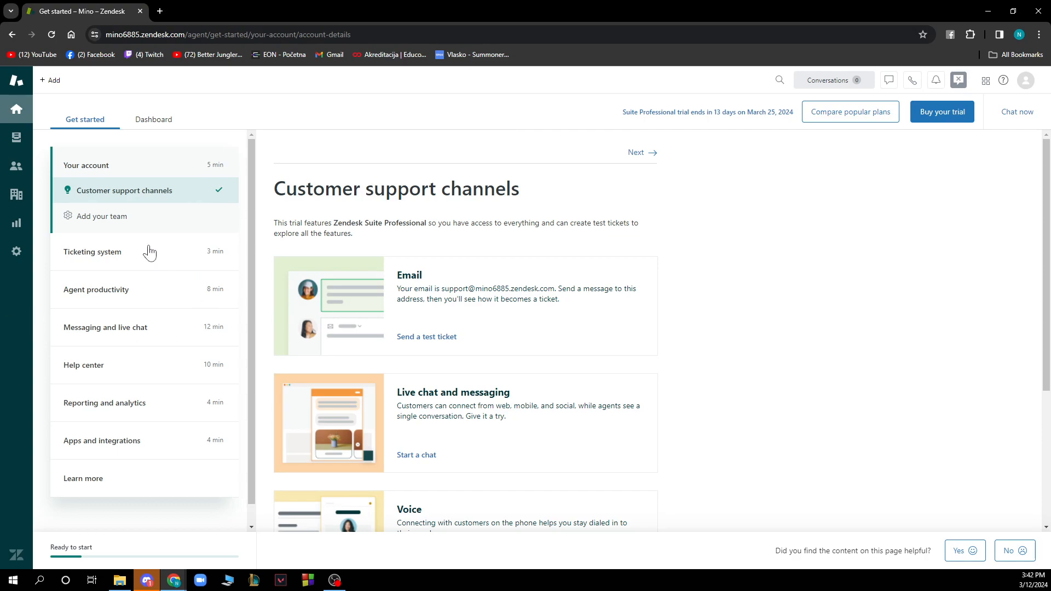
mouse_move(156, 318)
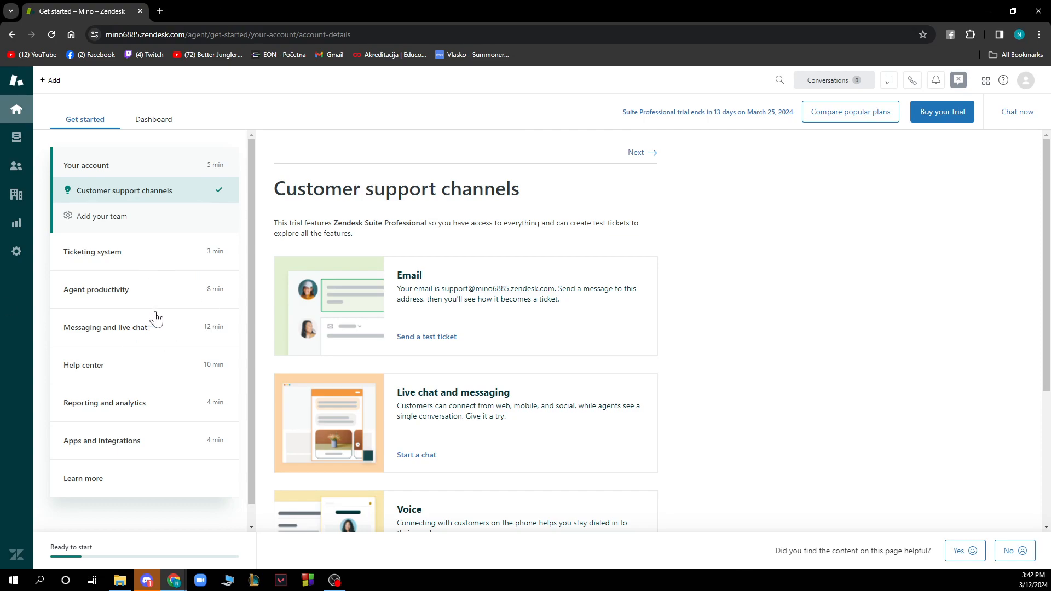
mouse_move(132, 349)
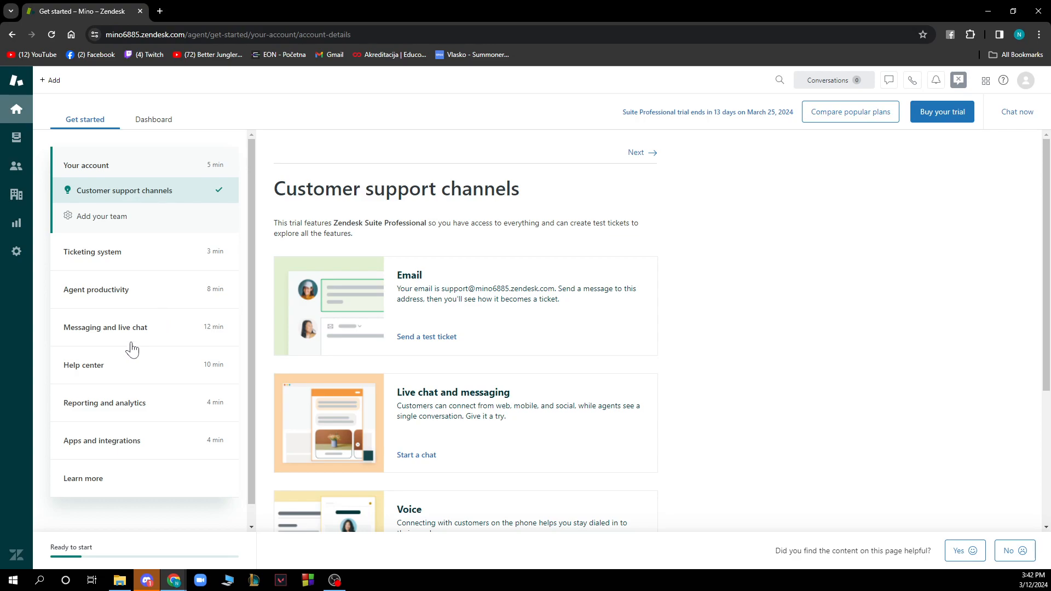
Review the unsolved tickets view, tick the 'Need less items than ordered' ticket, then list the 13 customers.
left_click(16, 138)
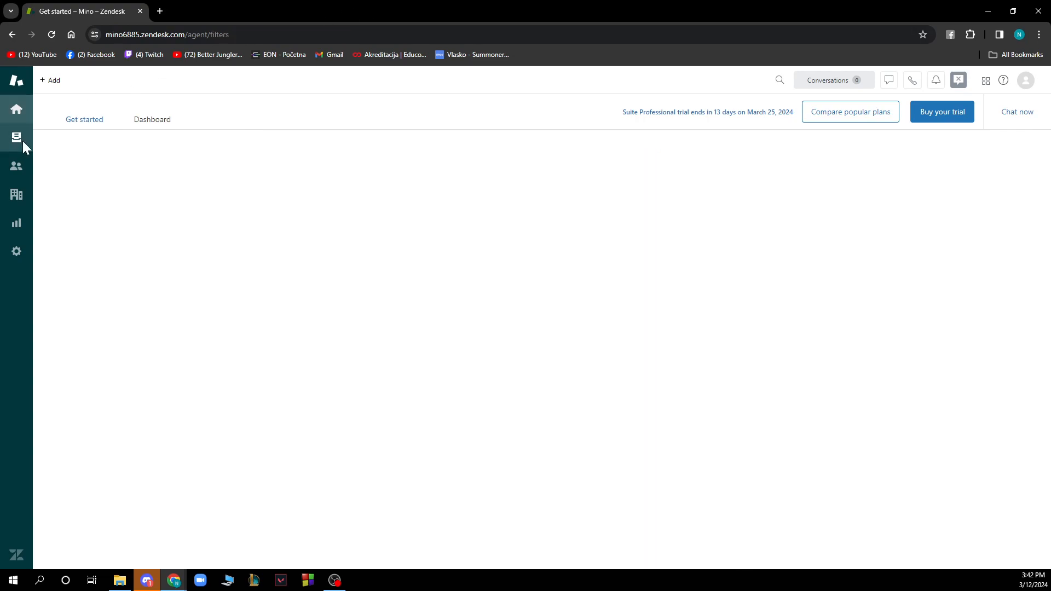
left_click(17, 138)
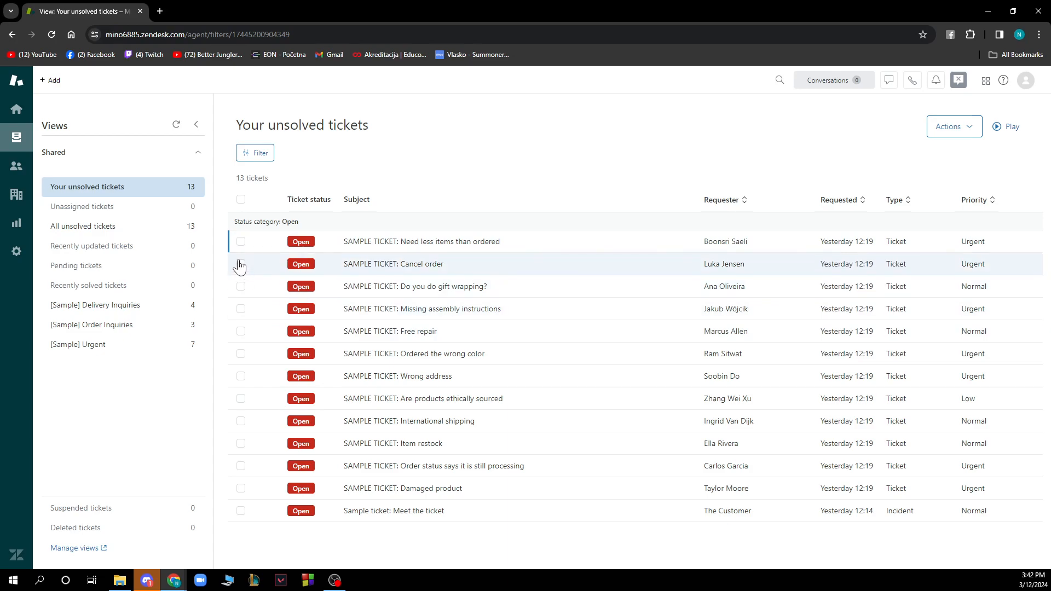
left_click(241, 241)
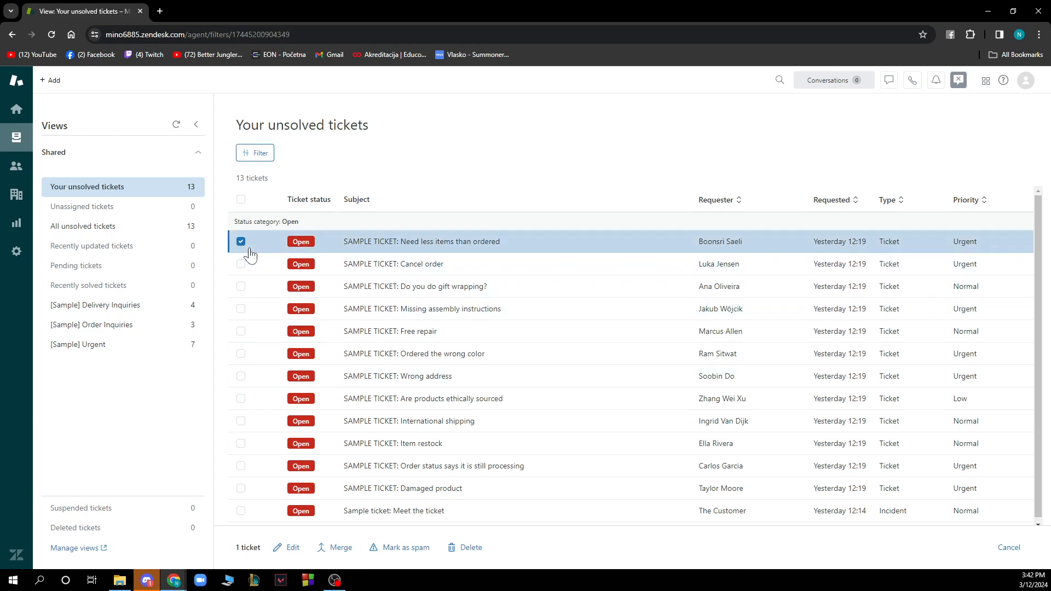
left_click(17, 165)
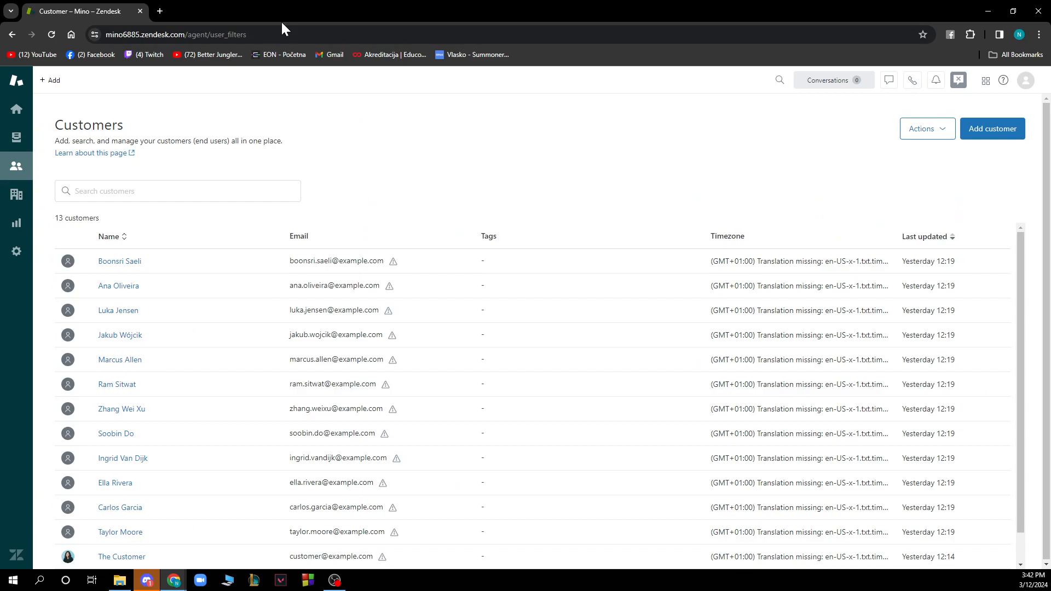
mouse_move(564, 140)
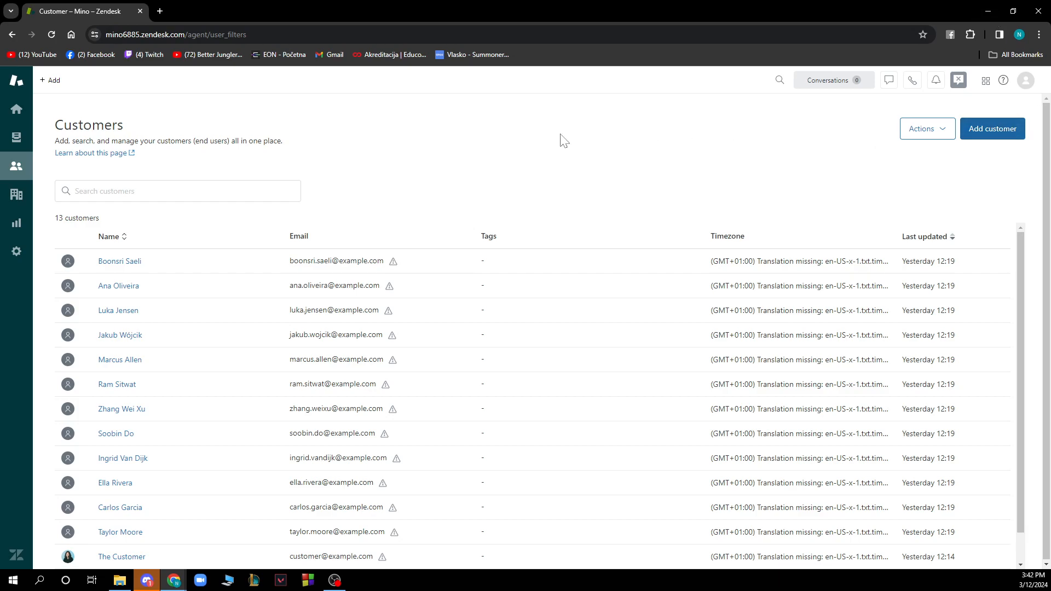
mouse_move(190, 170)
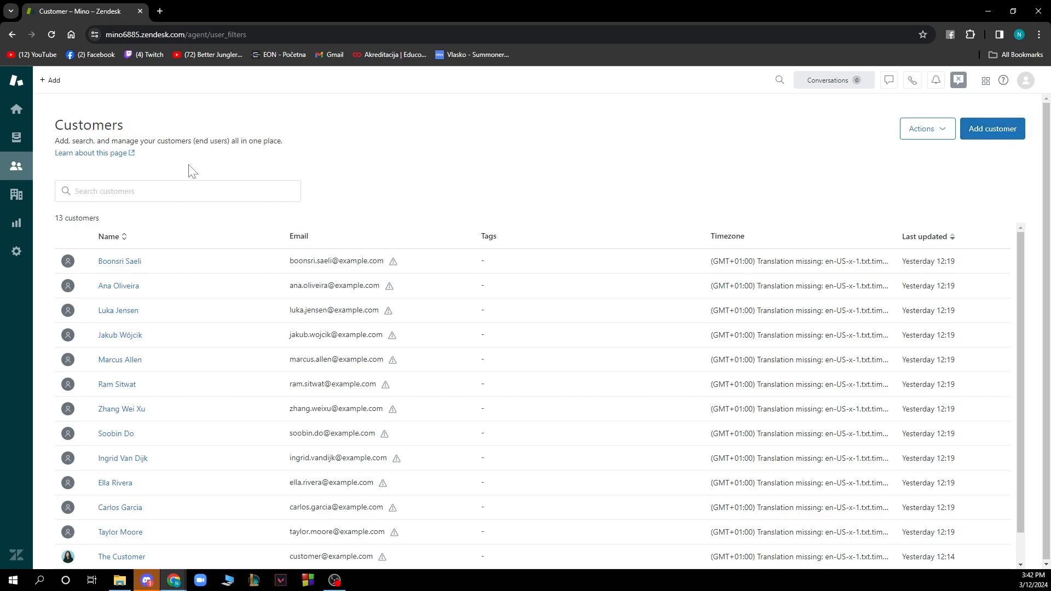
left_click(1032, 80)
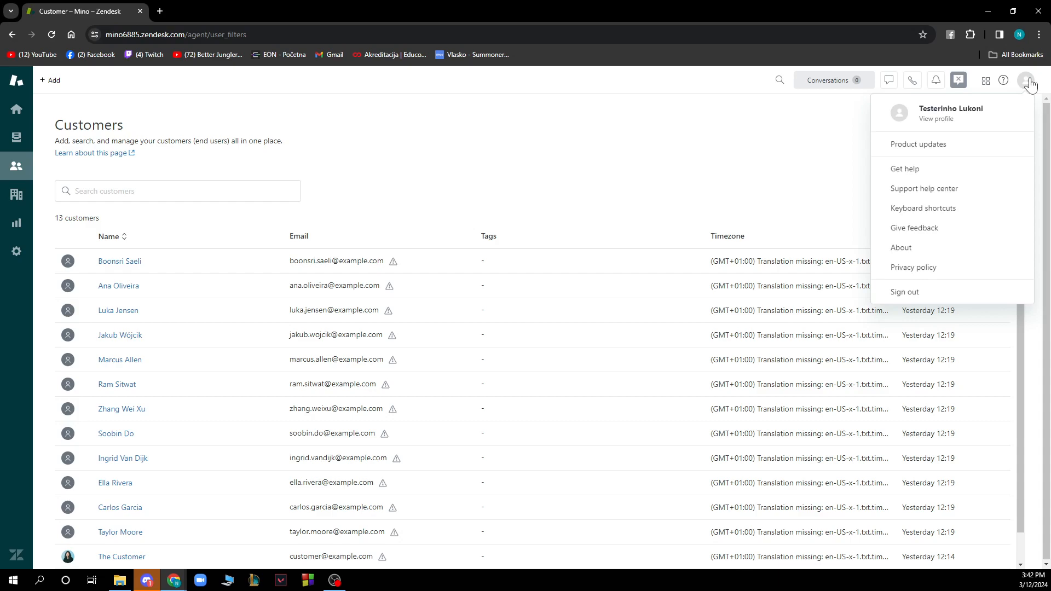
mouse_move(949, 112)
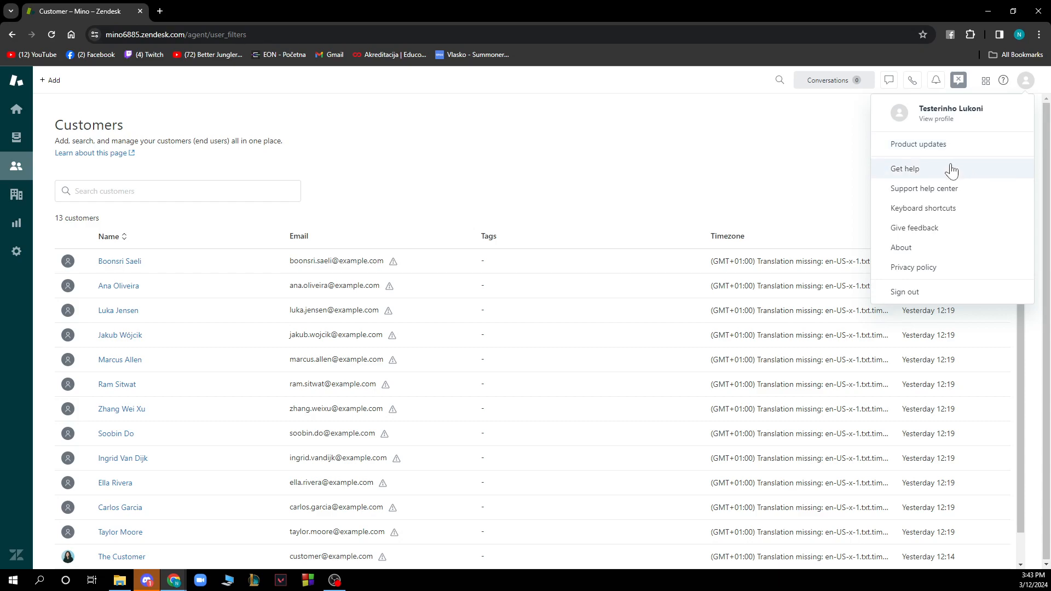
mouse_move(960, 208)
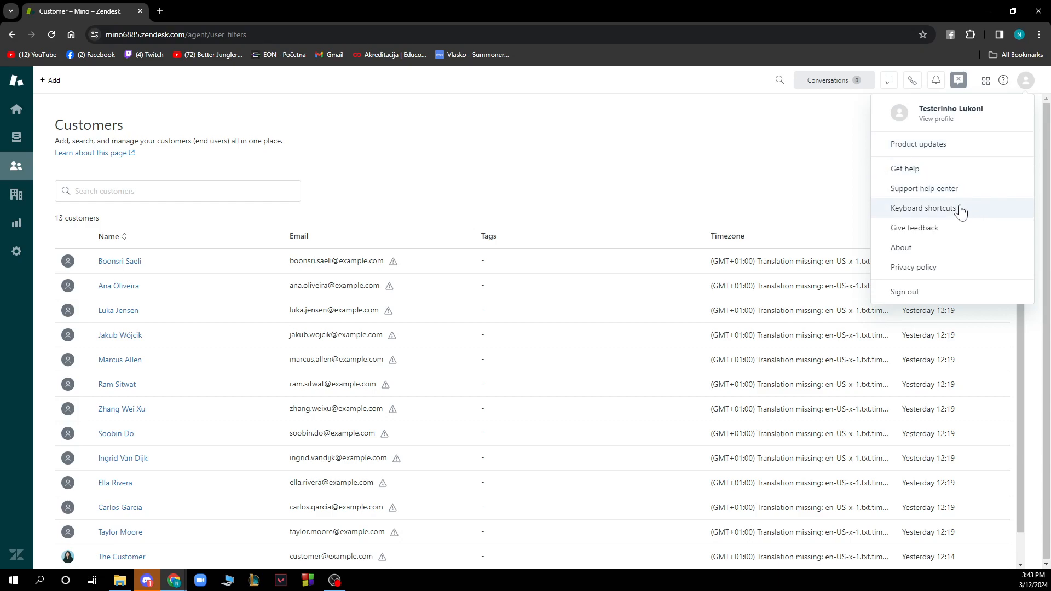
left_click(1025, 80)
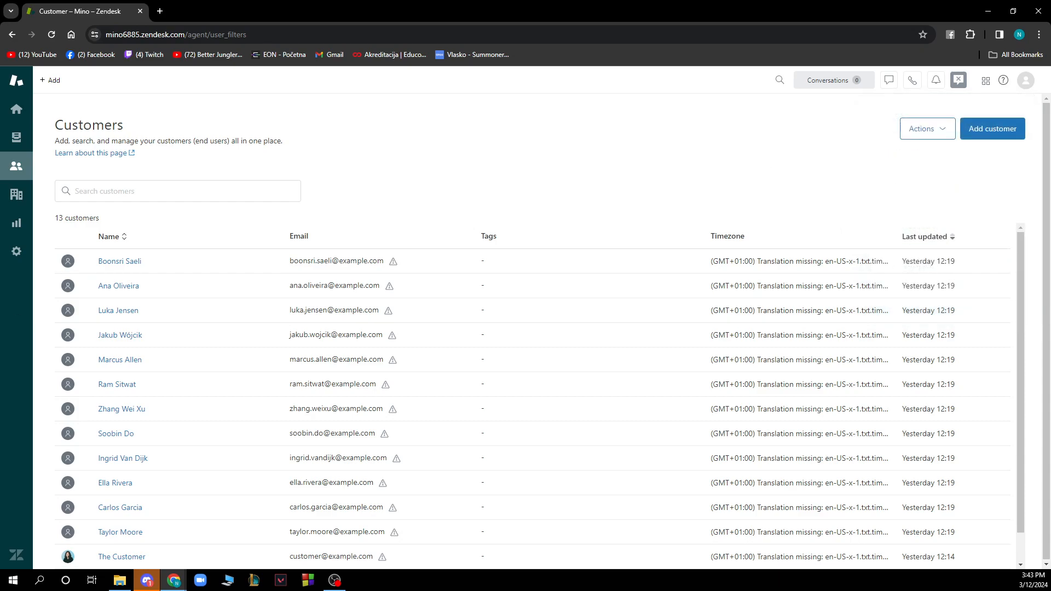